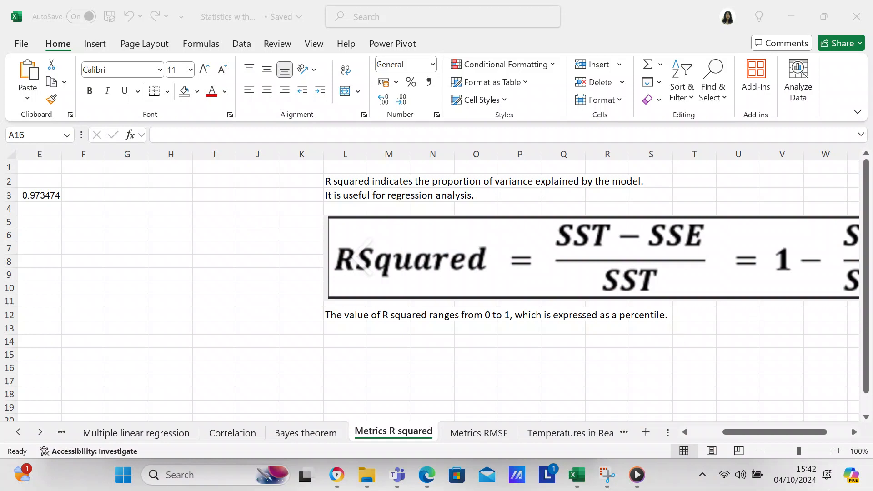
mouse_move(815, 470)
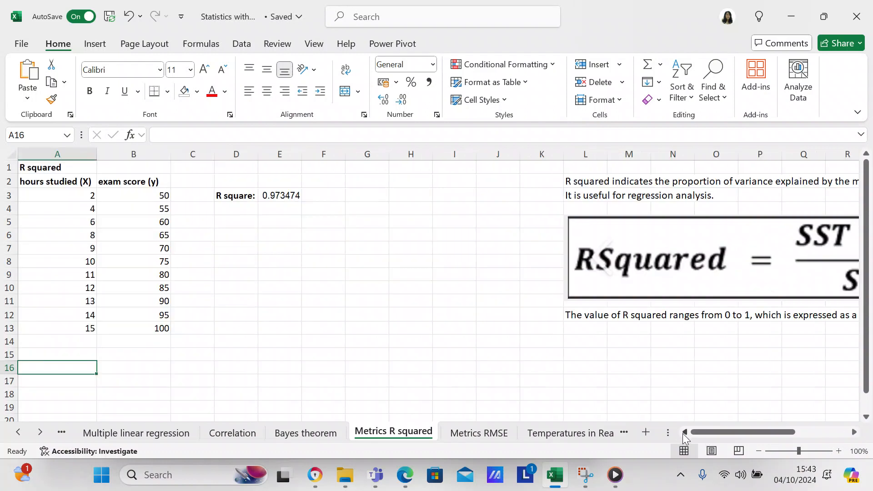
mouse_move(344, 274)
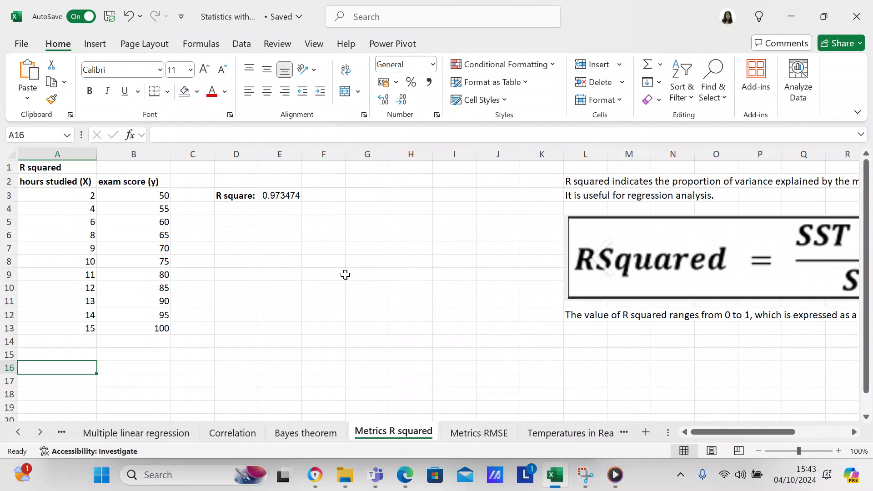
mouse_move(340, 273)
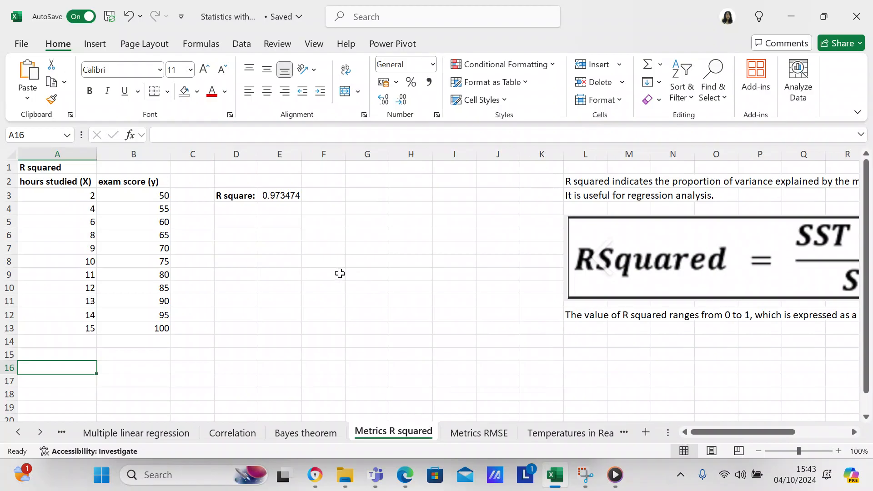
mouse_move(171, 154)
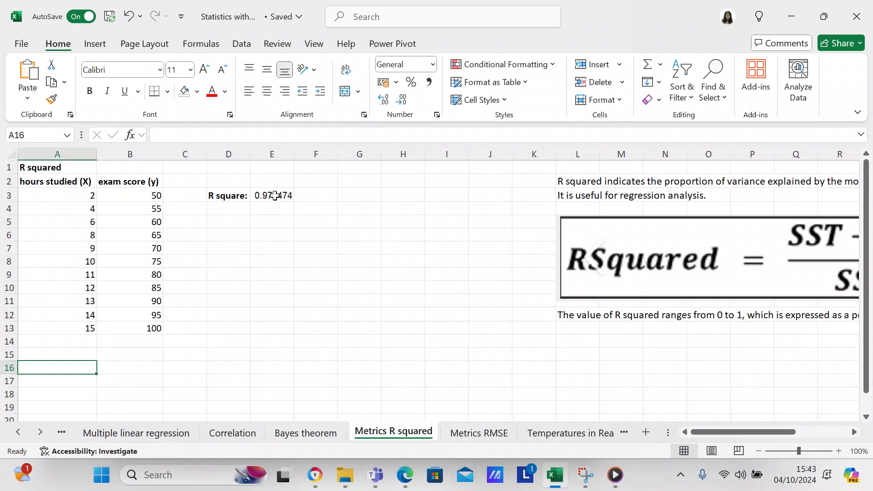
- Move the R square label and 0.973474 value from row 3 up to D2:E2
click(272, 195)
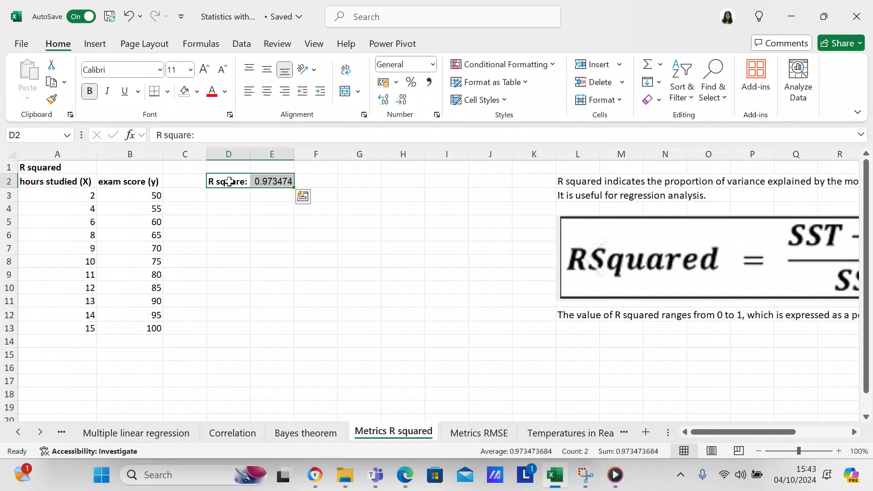
mouse_move(244, 190)
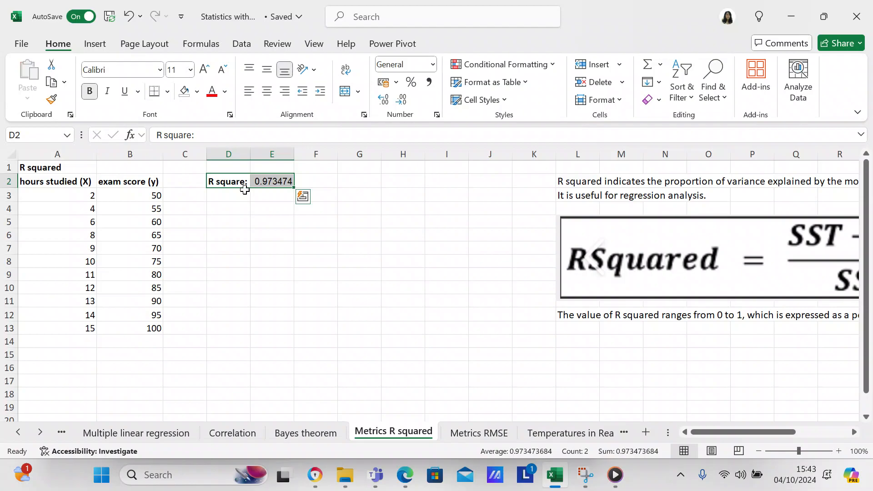
click(228, 195)
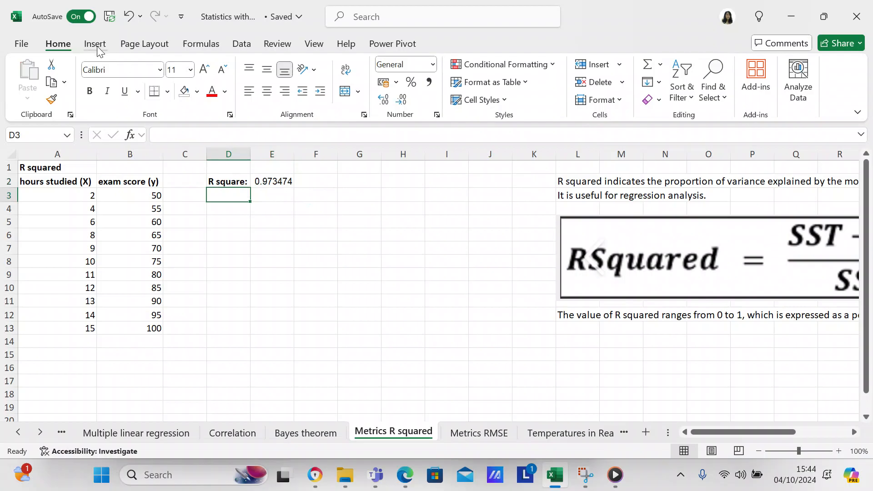
- Select the hours studied and exam score data A2:B13 and view Recommended Charts
click(58, 181)
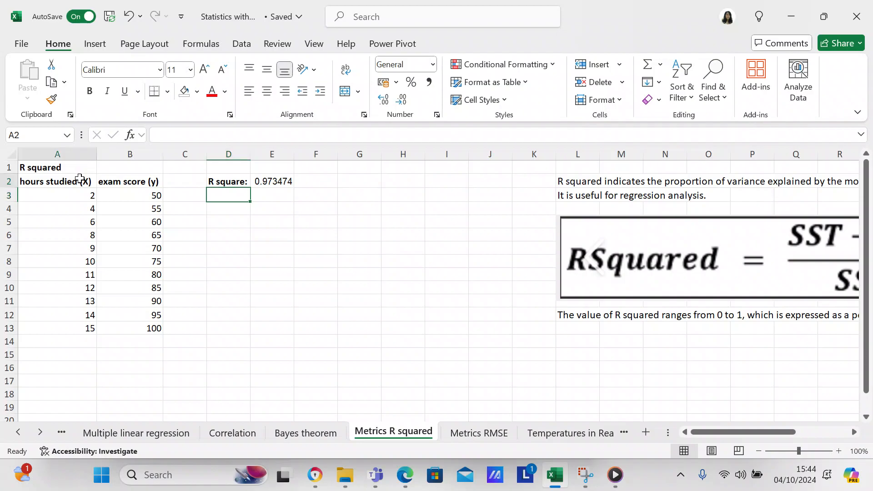
drag(56, 181, 129, 195)
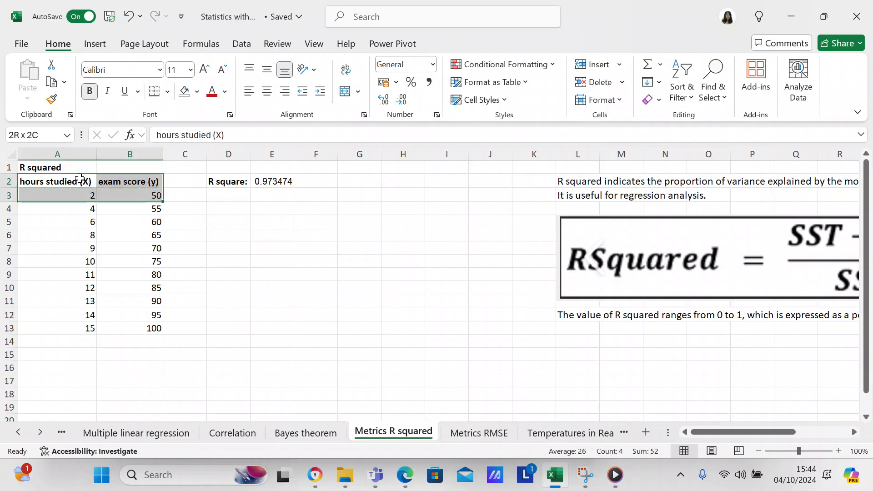
drag(57, 181, 129, 315)
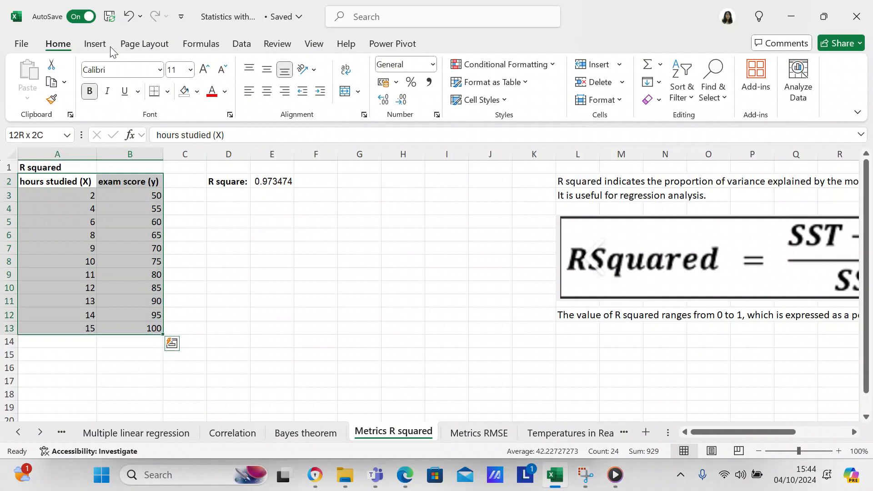
click(94, 43)
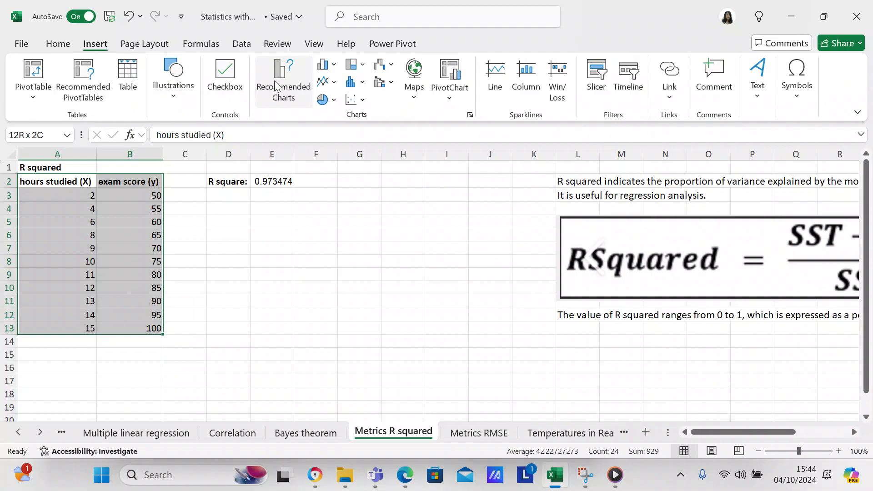
click(282, 80)
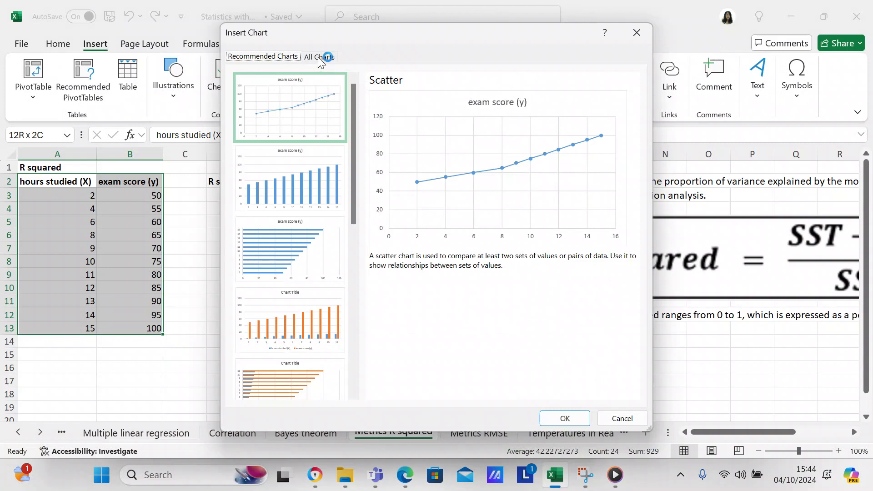
- Insert a markers-only X Y scatter chart from All Charts
click(319, 56)
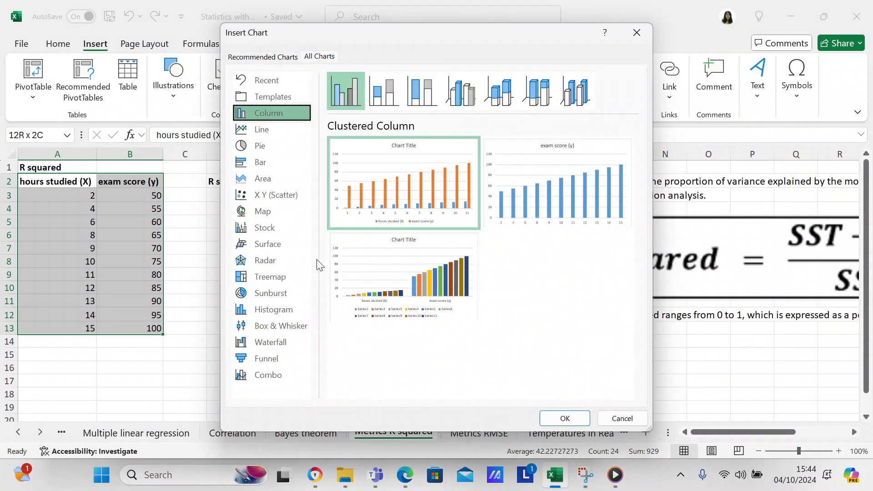
click(274, 194)
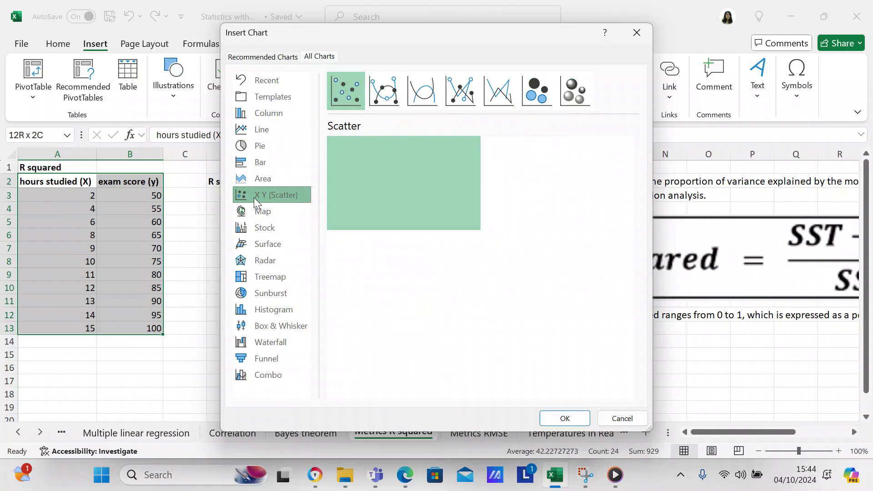
click(345, 90)
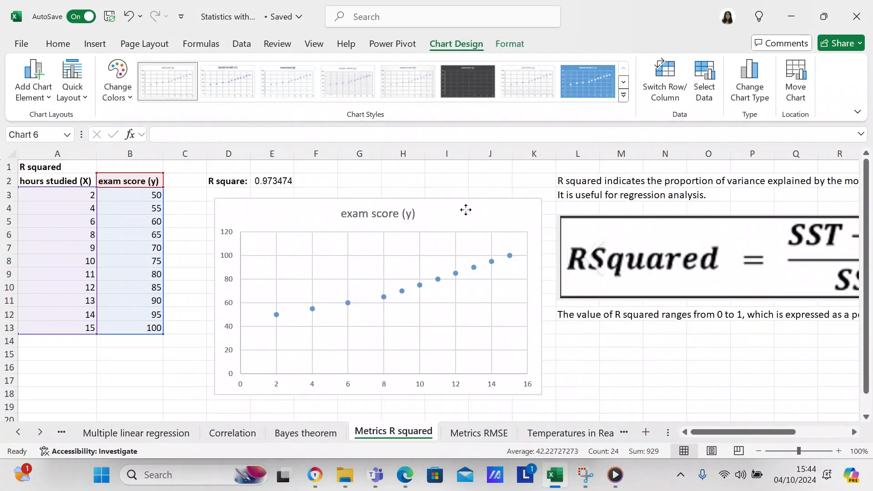
- Add a trendline to the scatter chart and open Format Trendline via More Options
click(379, 290)
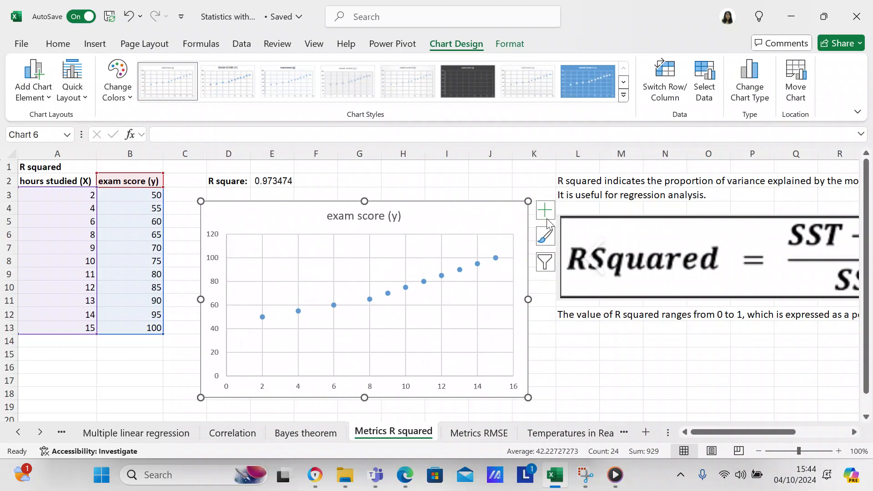
click(545, 210)
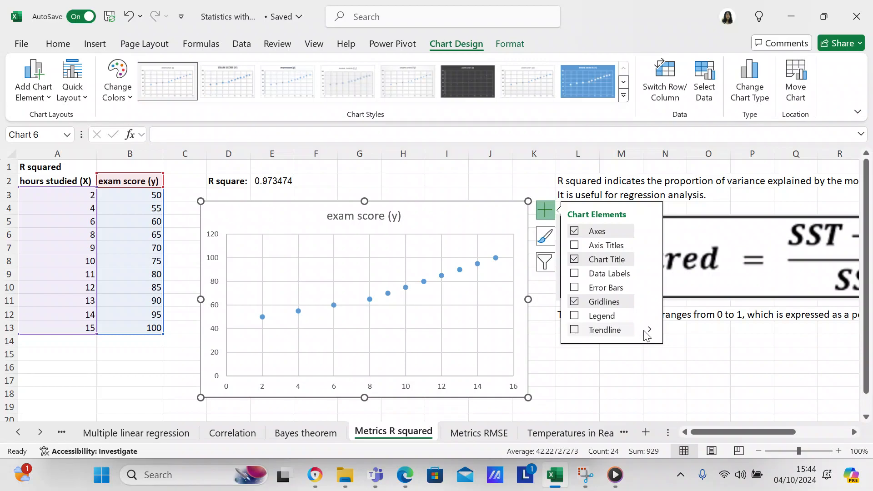
mouse_move(651, 334)
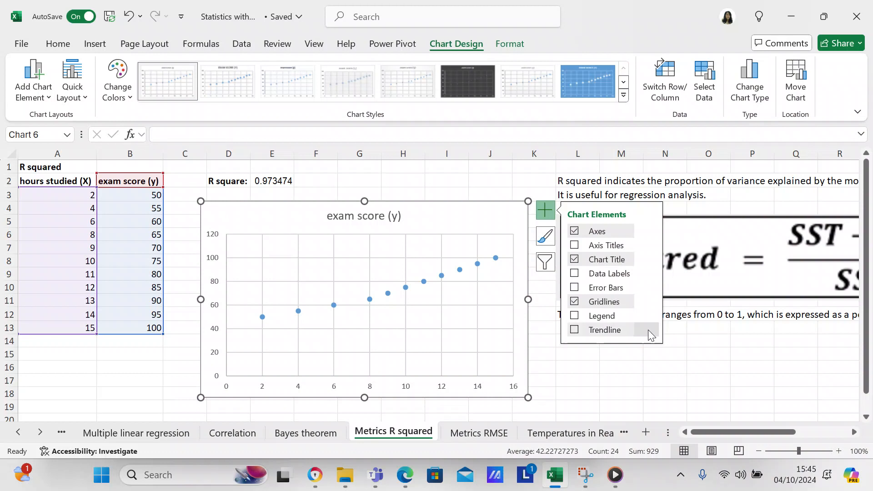
click(651, 329)
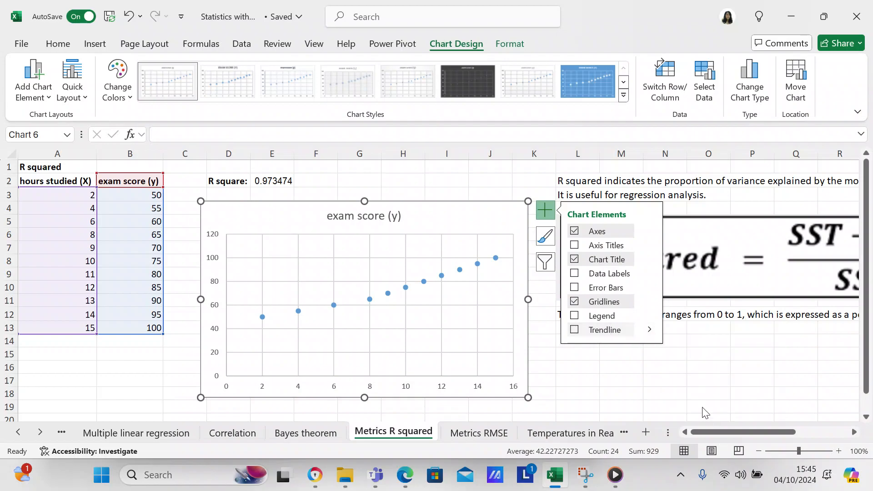
mouse_move(646, 337)
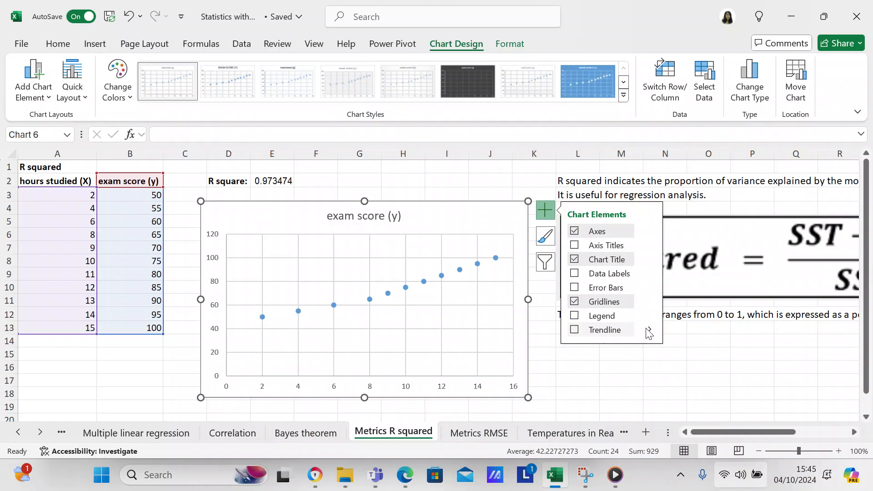
mouse_move(580, 330)
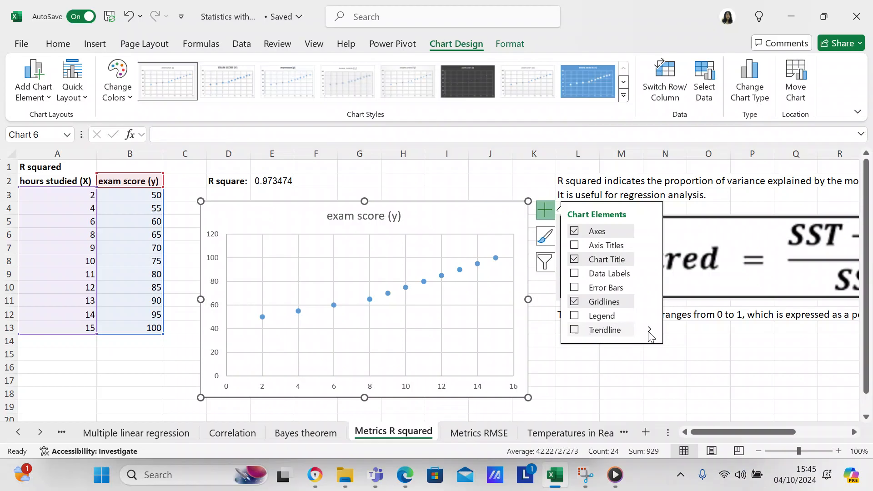
click(649, 330)
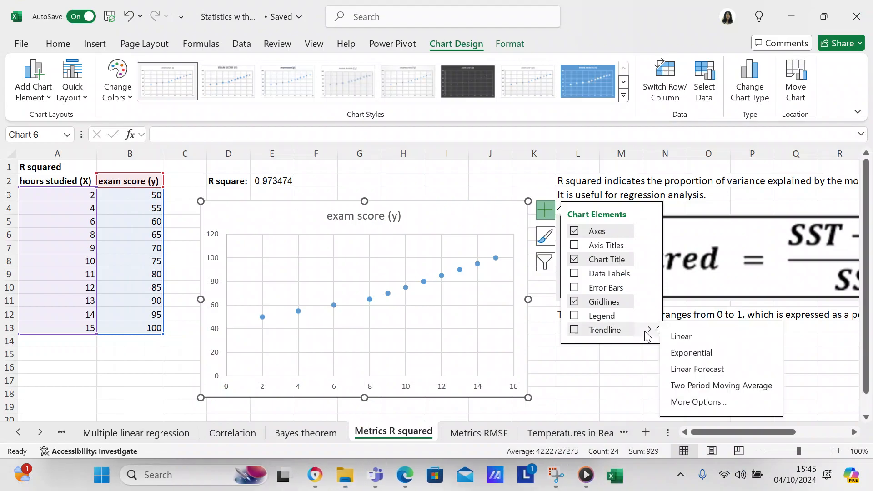
click(681, 336)
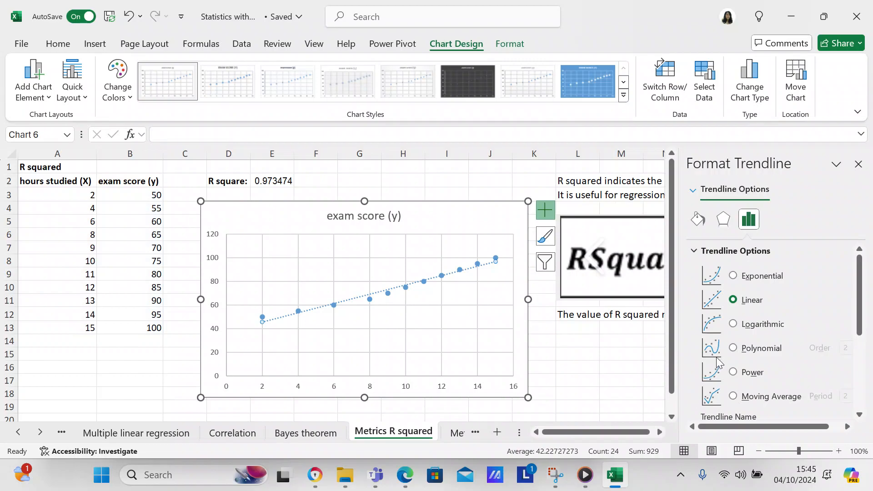
mouse_move(731, 279)
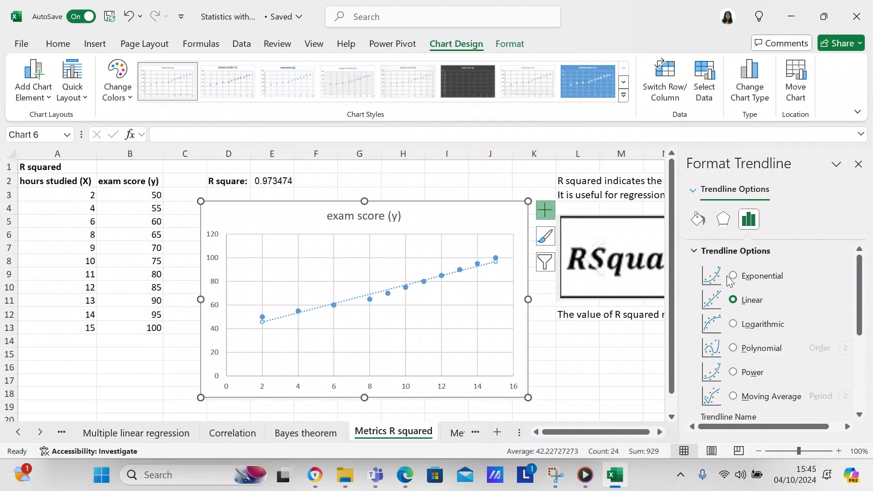
mouse_move(731, 286)
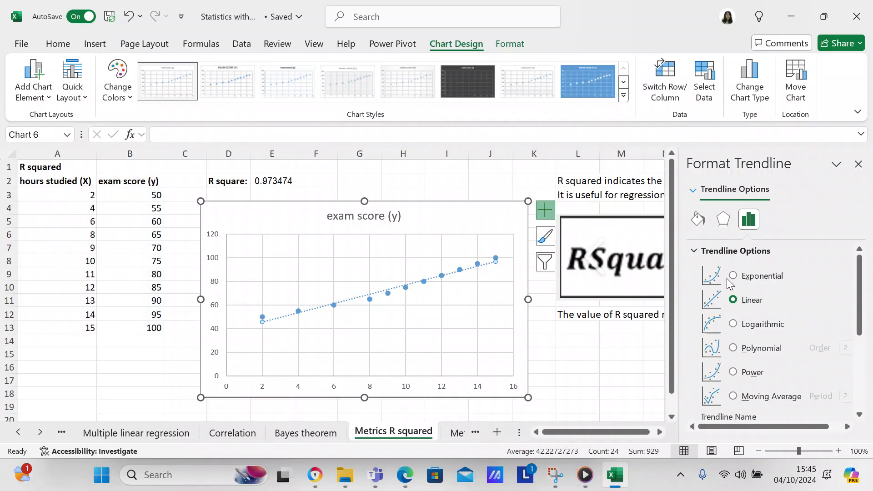
- Switch the trendline to Exponential, then back to Linear
click(733, 276)
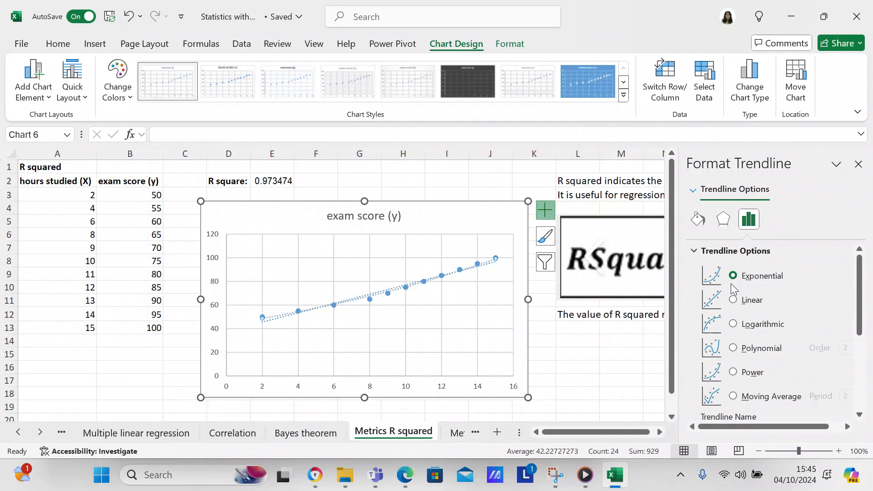
click(732, 300)
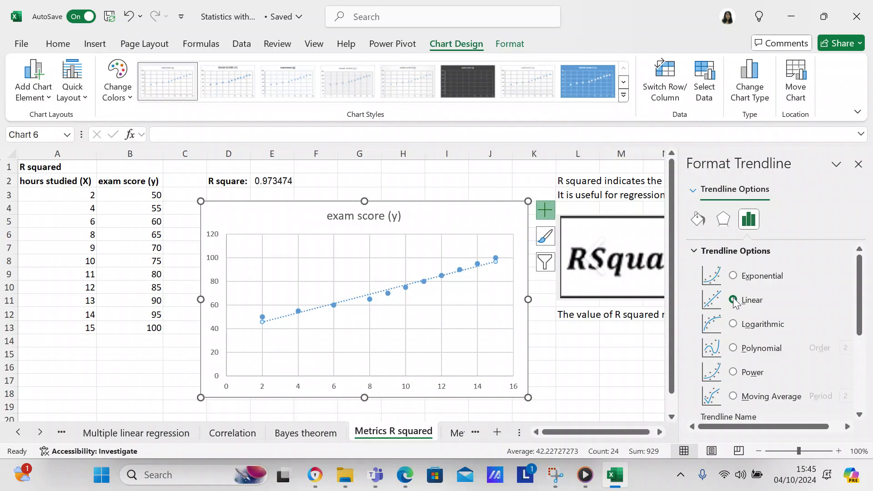
click(732, 300)
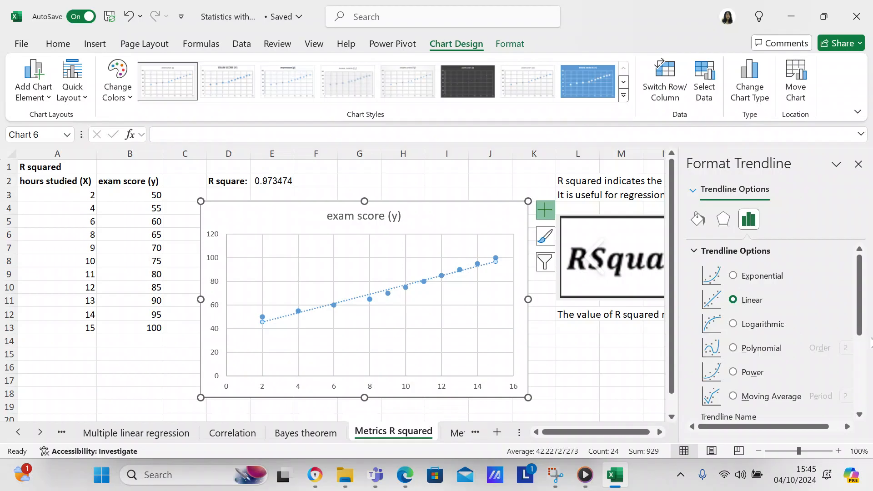
mouse_move(784, 278)
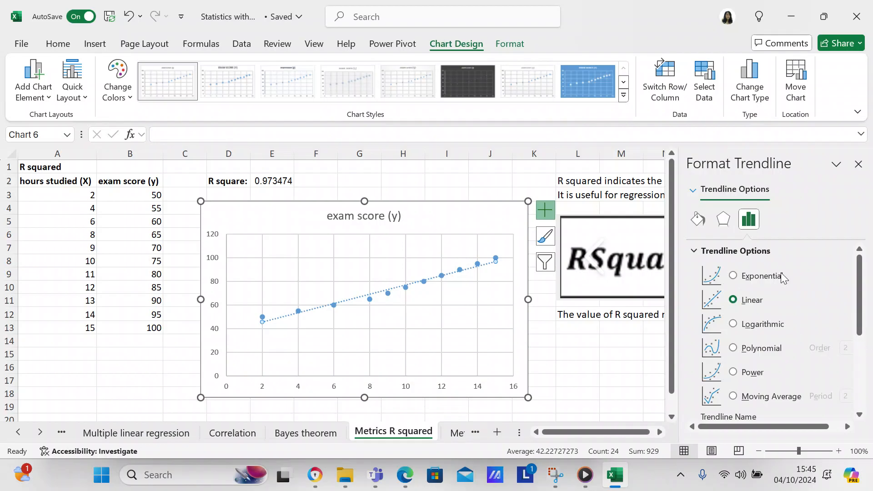
mouse_move(785, 285)
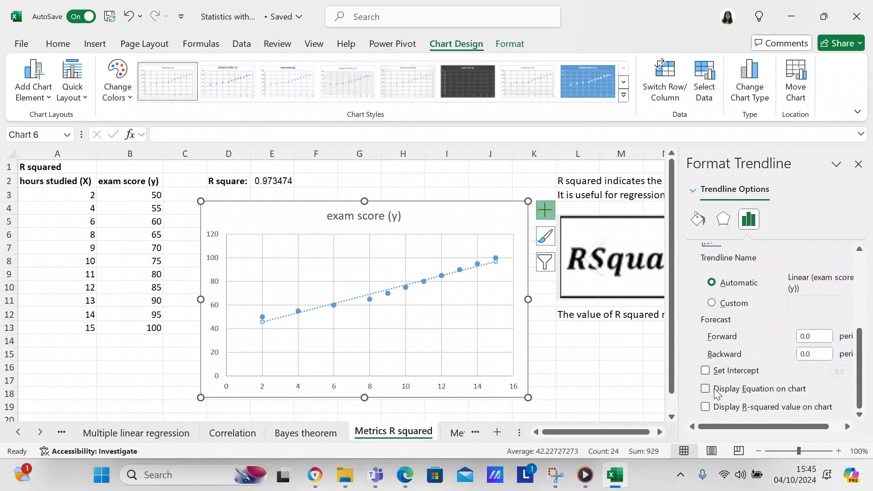
- Display the equation and R² on the chart and set the fit to Exponential
click(705, 389)
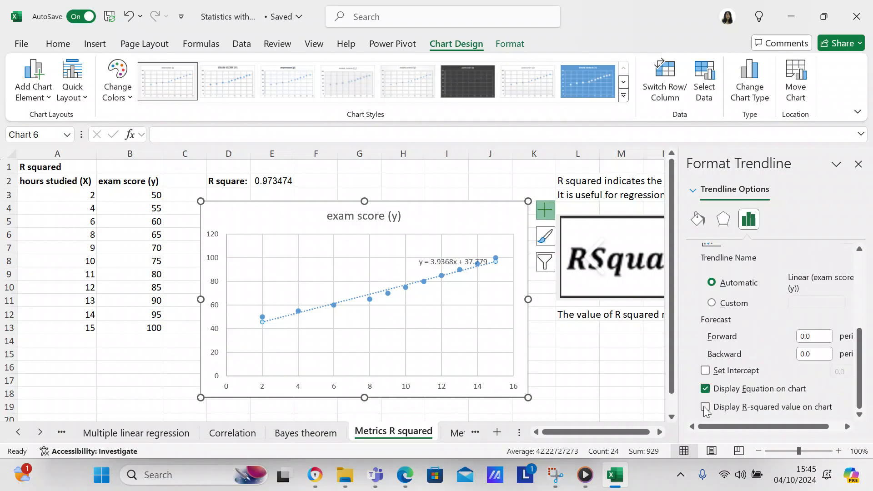
click(705, 407)
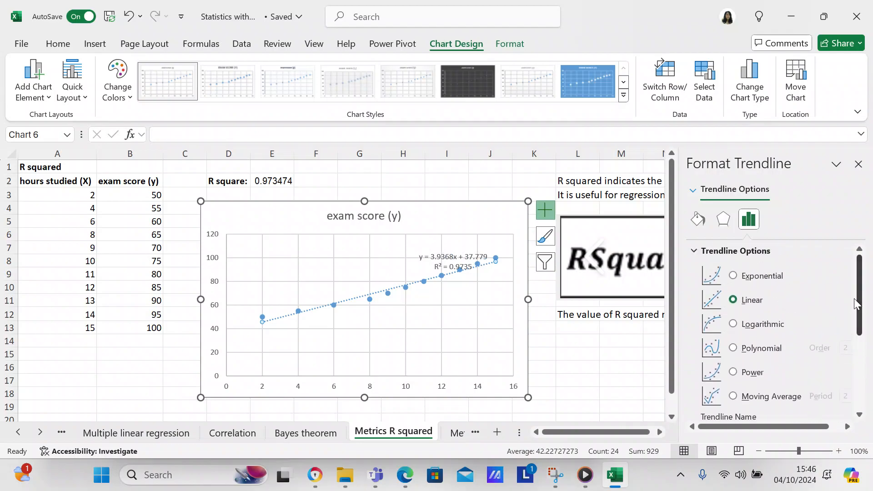
click(733, 276)
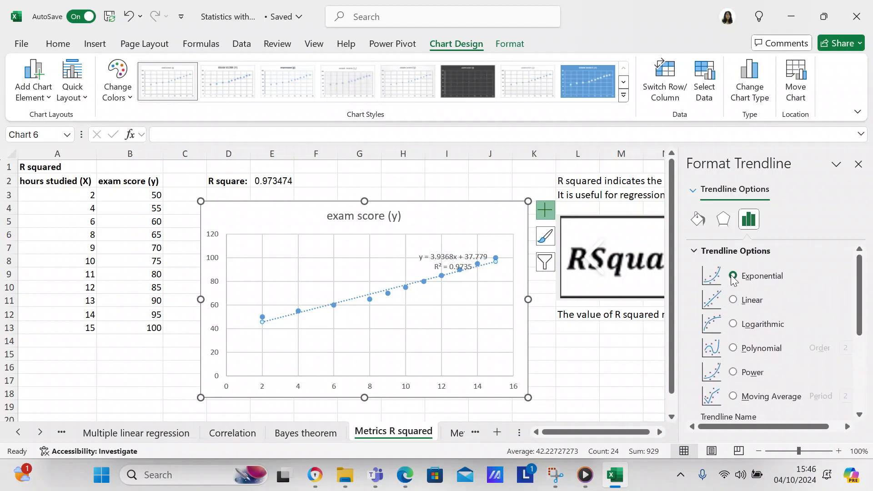
click(732, 276)
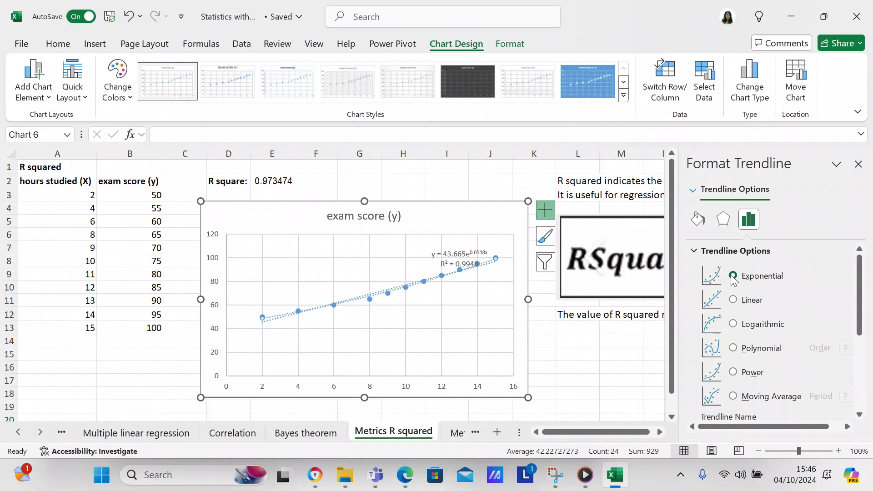
click(732, 276)
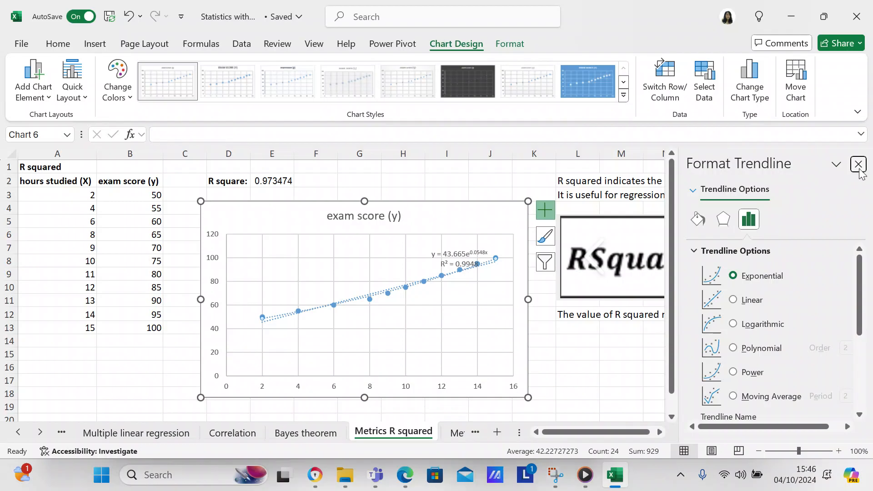
- Make the trendline Linear again, showing y = 3.9368x + 37.779 and R² = 0.9735
click(858, 164)
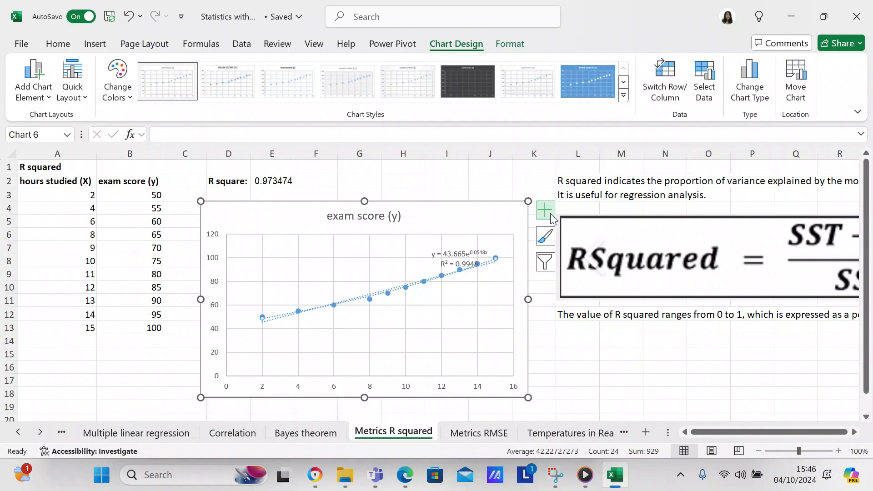
click(545, 210)
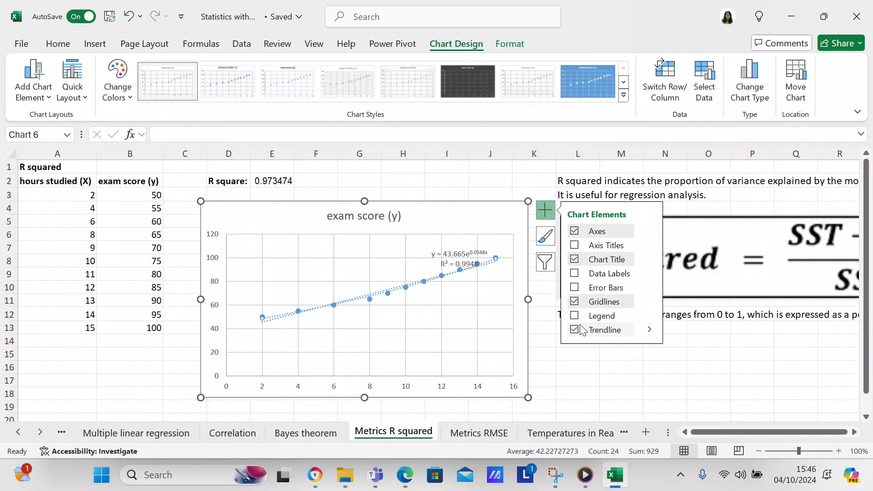
click(649, 329)
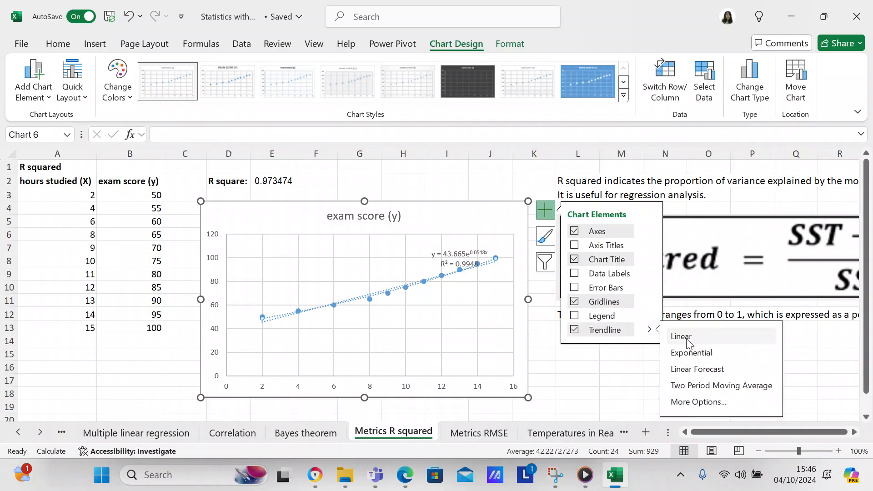
click(681, 337)
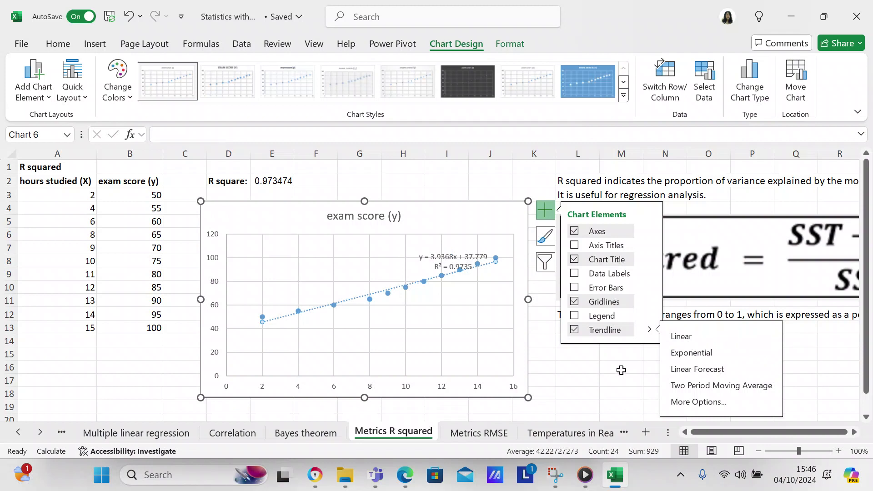
click(621, 370)
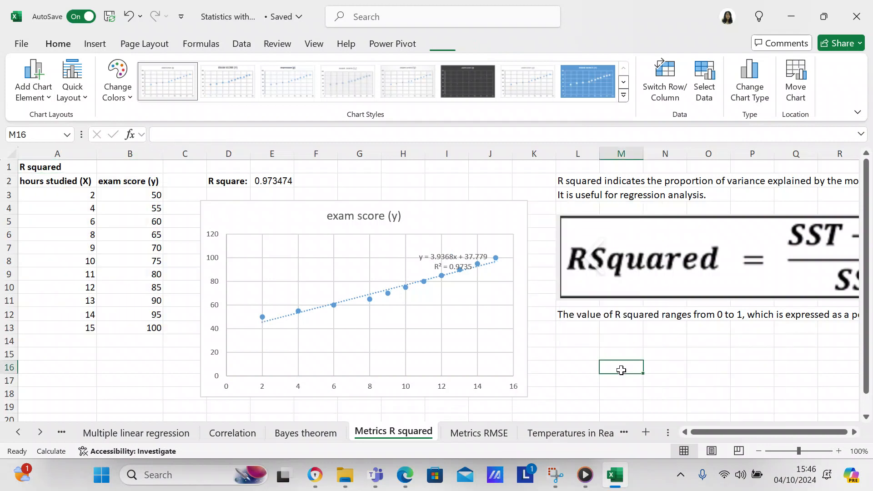